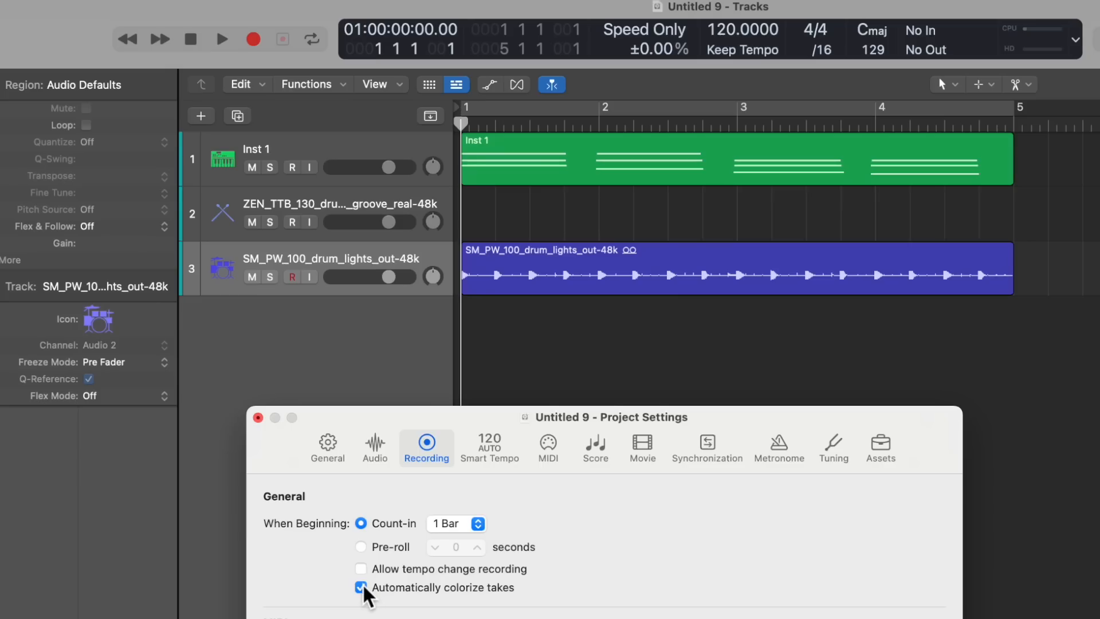
Enable Automatically colorize takes, arm the drum lights track and record a new take over it.
click(358, 586)
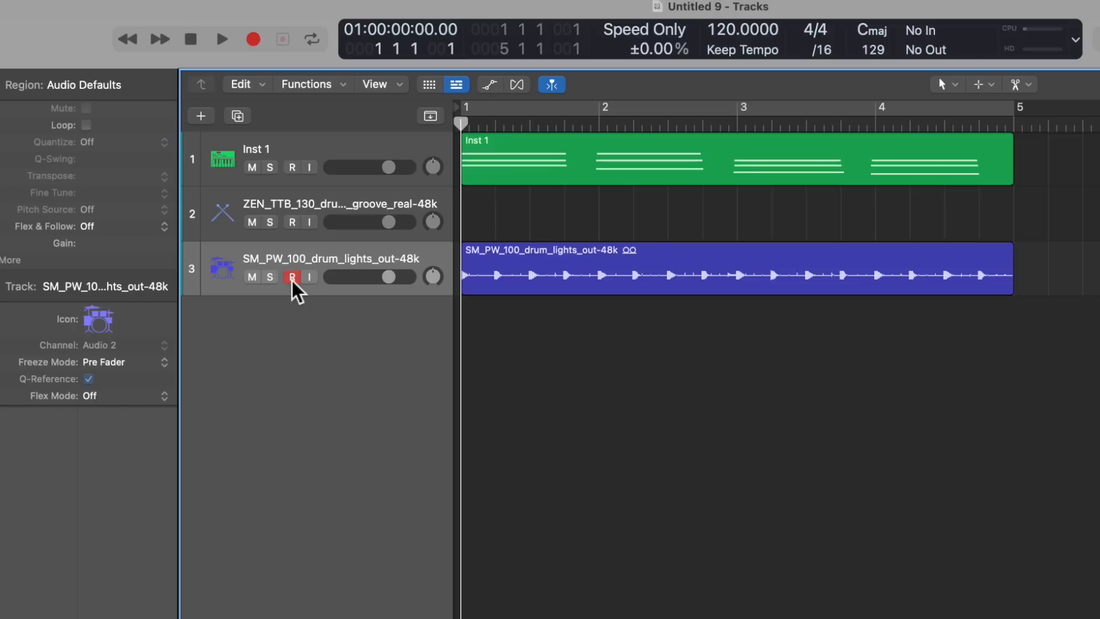
click(252, 39)
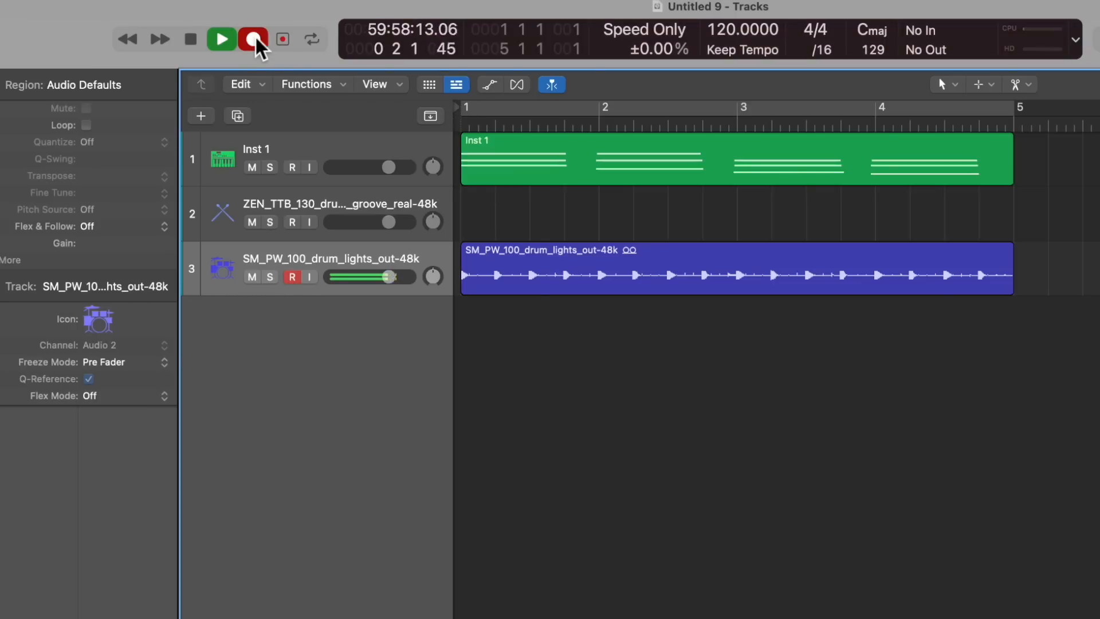
click(252, 39)
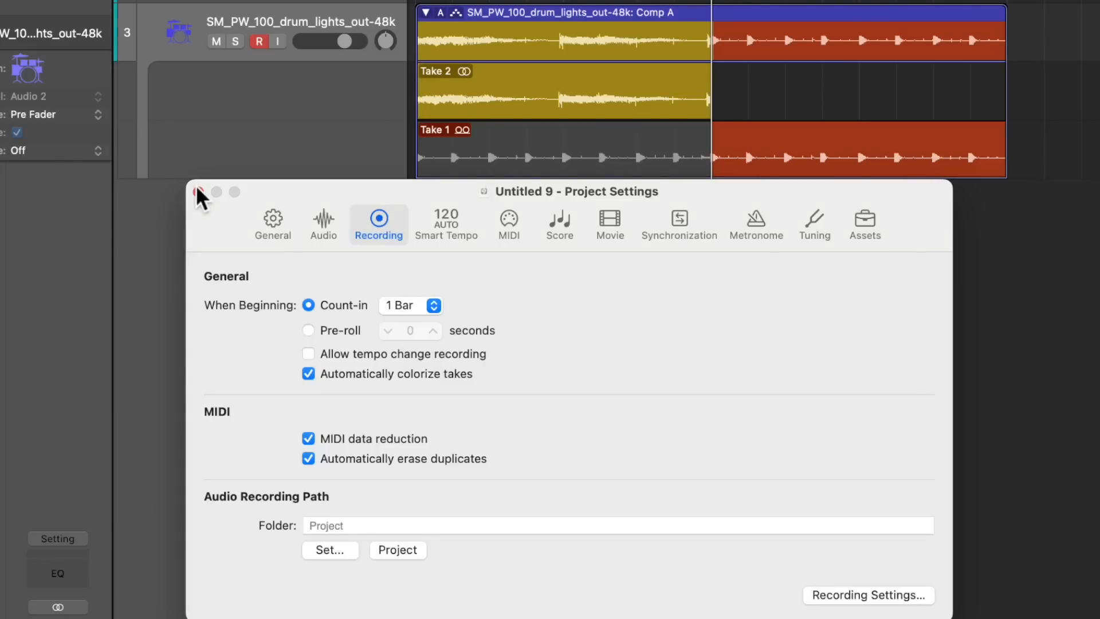
Try Region Color As Track Color, return it to Individual and keep Track Color on Auto-assign—96 Colors.
click(199, 192)
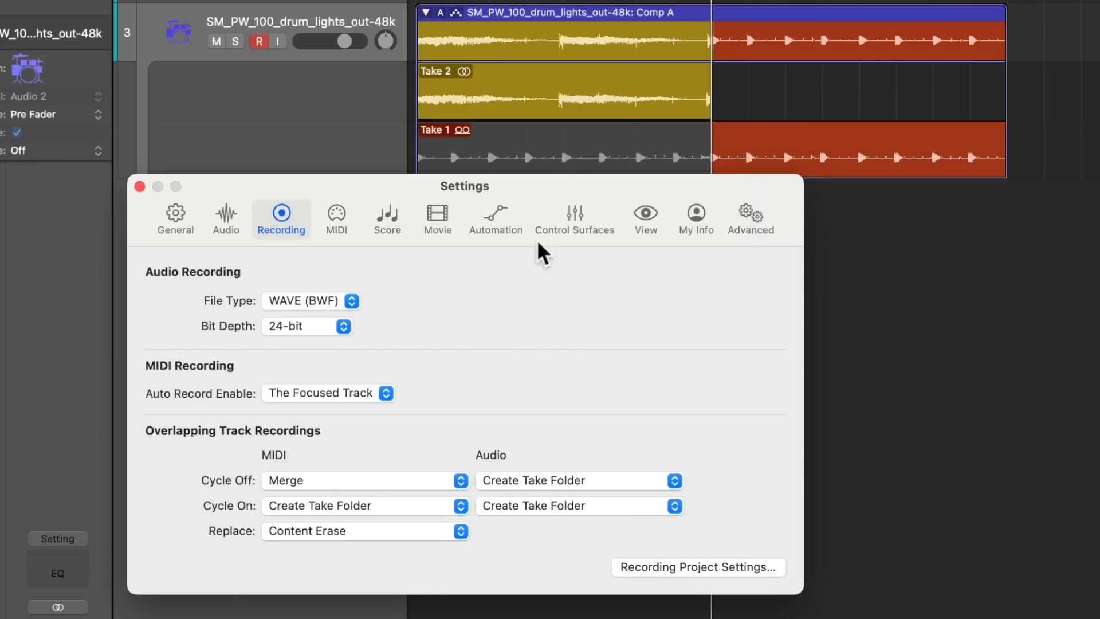
click(645, 215)
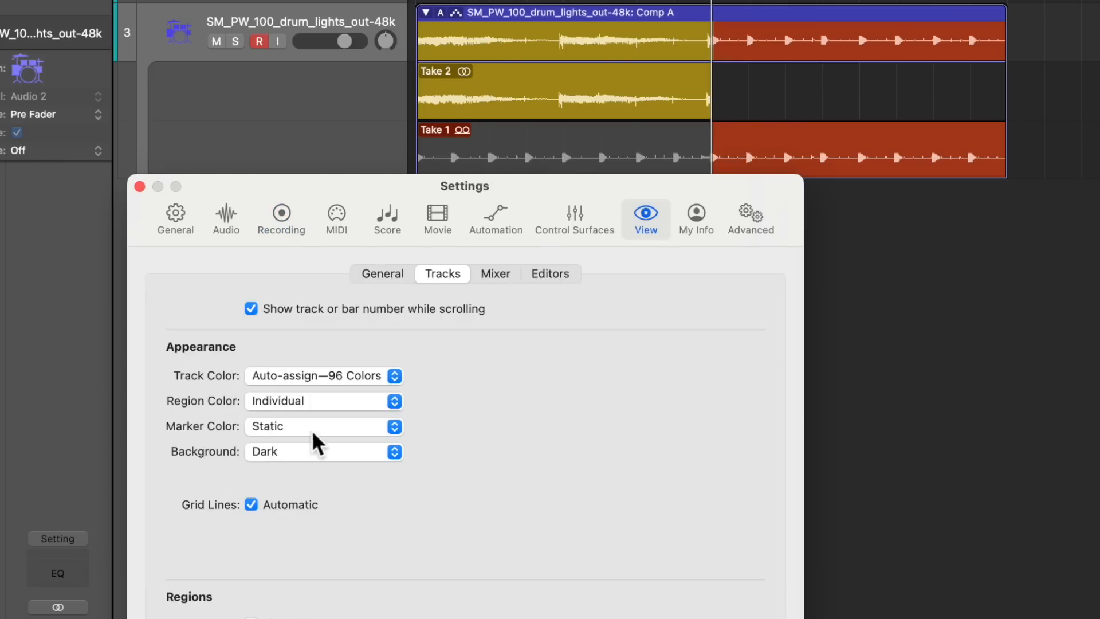
mouse_move(198, 419)
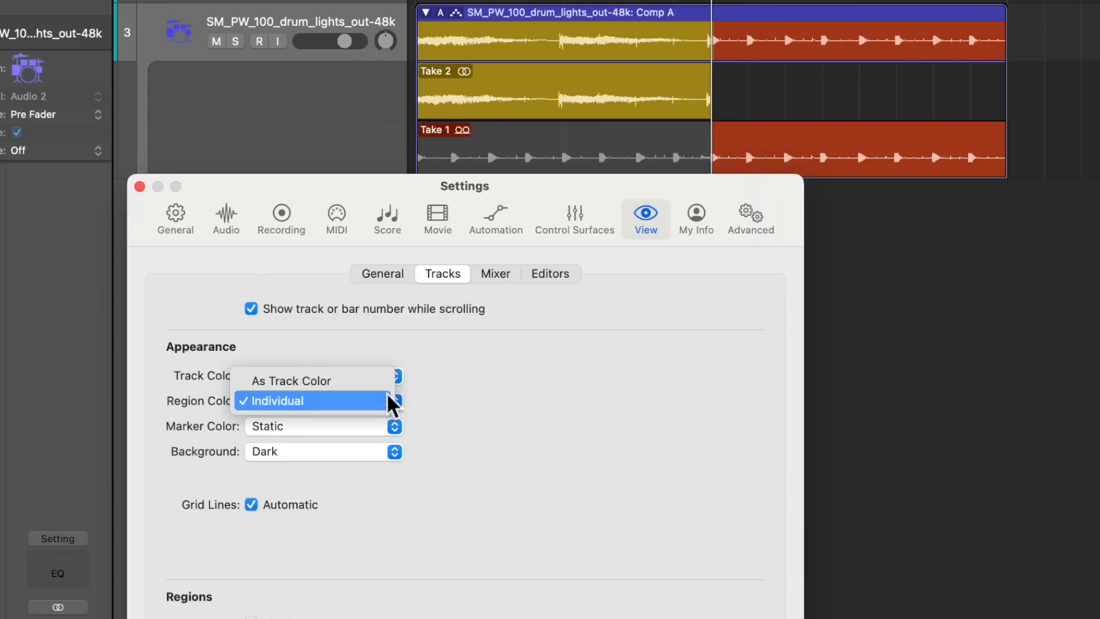
click(291, 381)
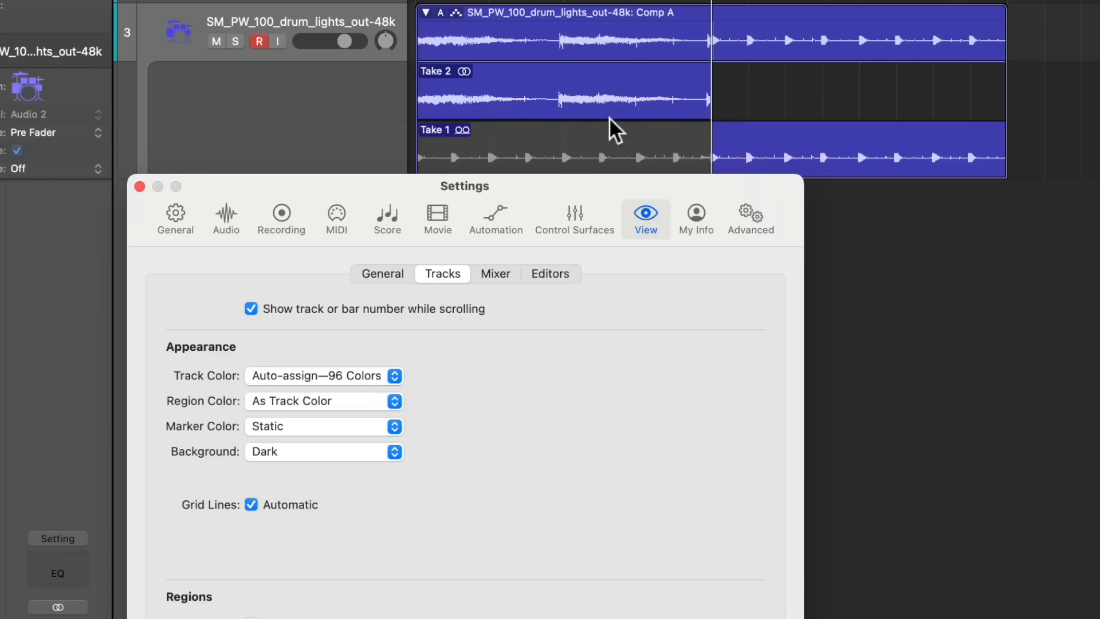
mouse_move(558, 52)
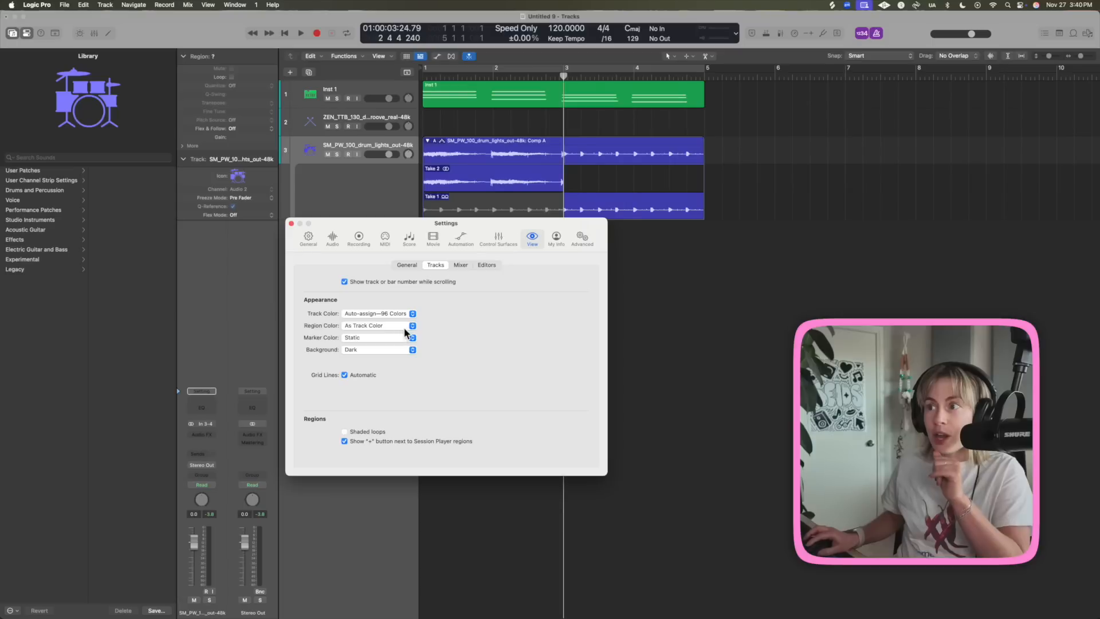
click(378, 326)
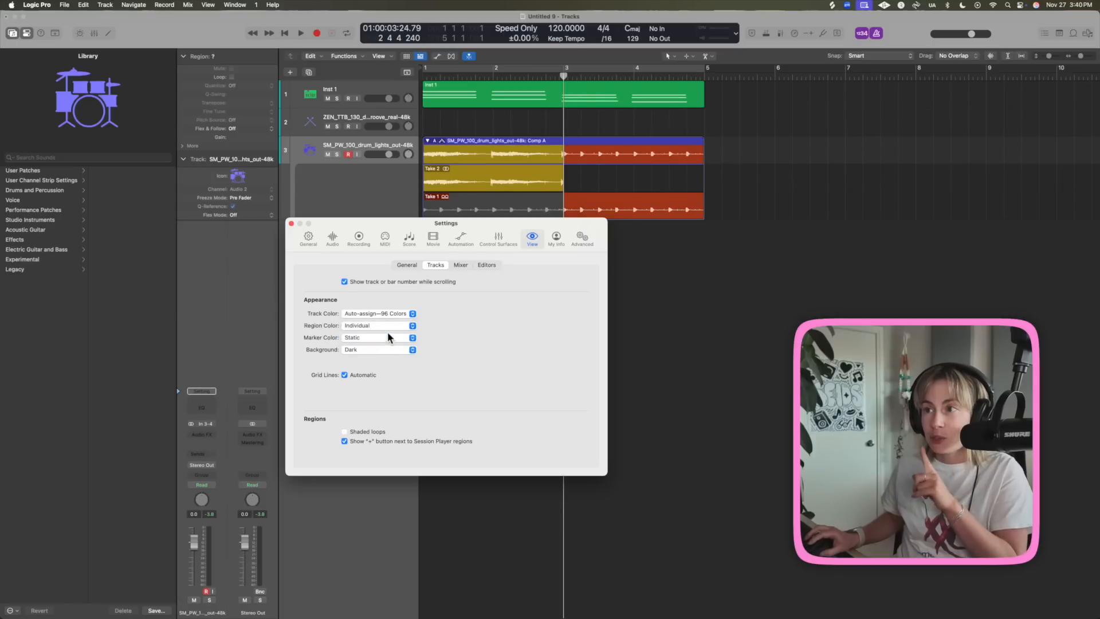
mouse_move(403, 323)
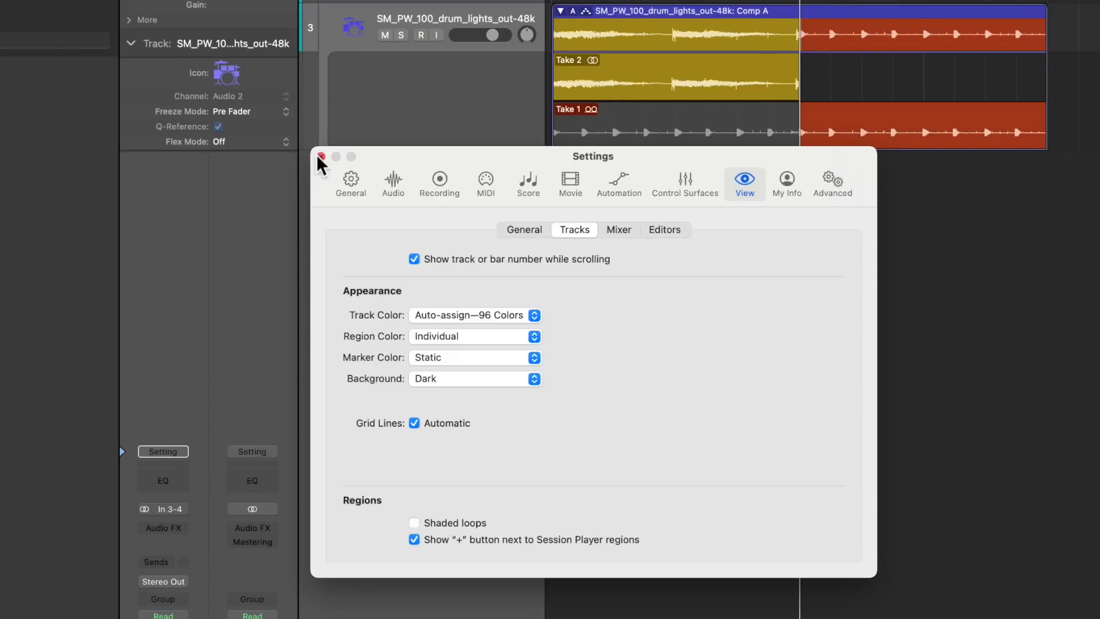
click(474, 315)
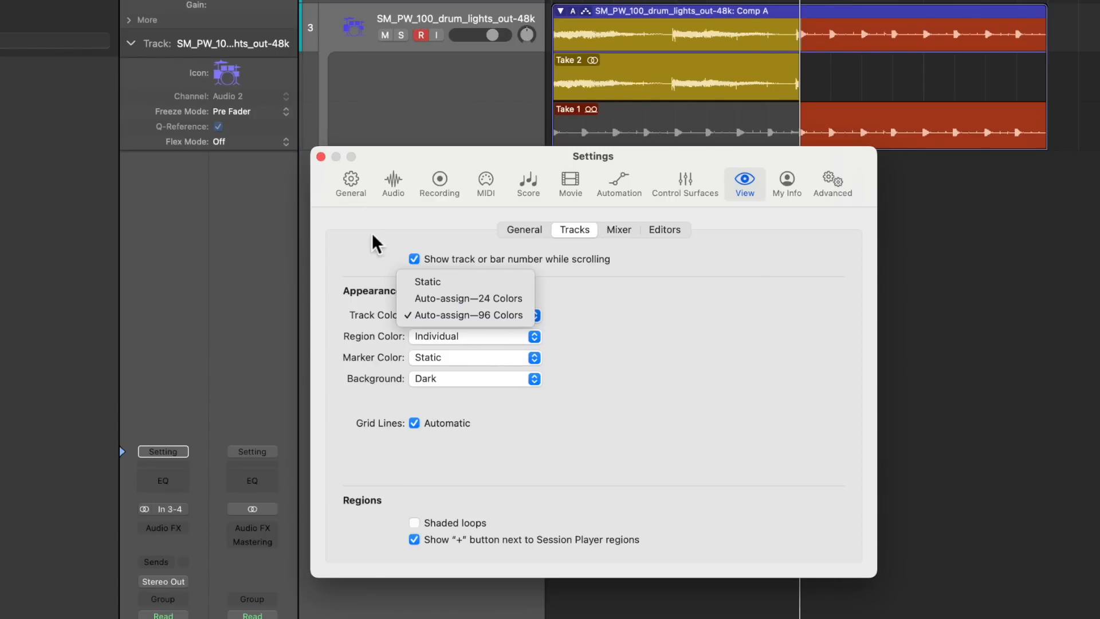
click(320, 156)
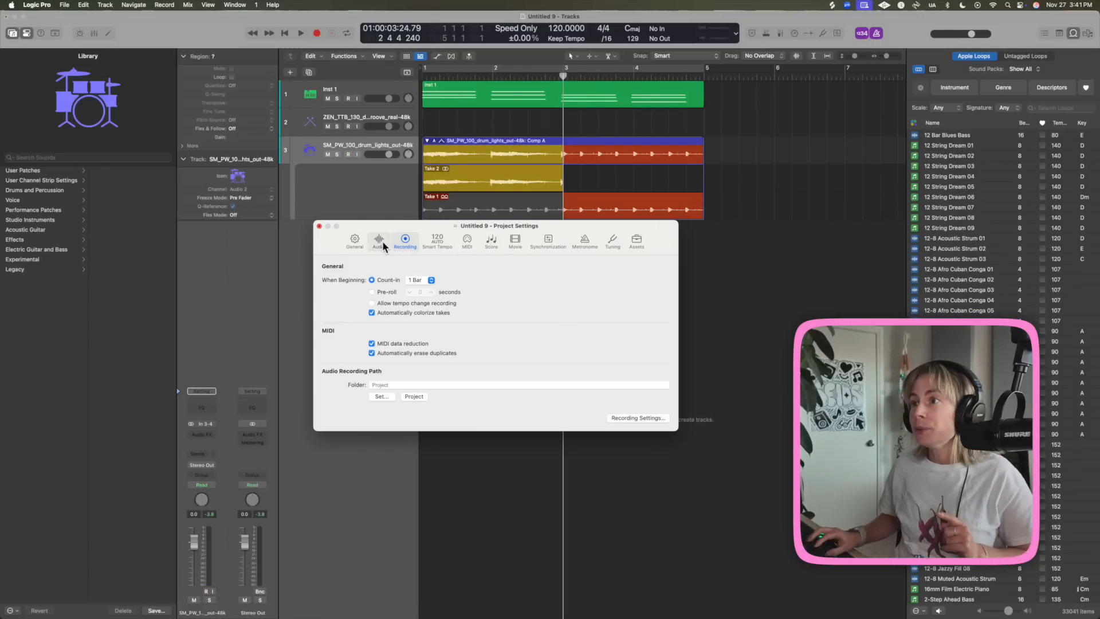
Check the project Audio settings with the 48 kHz sample rate and close the settings window.
click(378, 240)
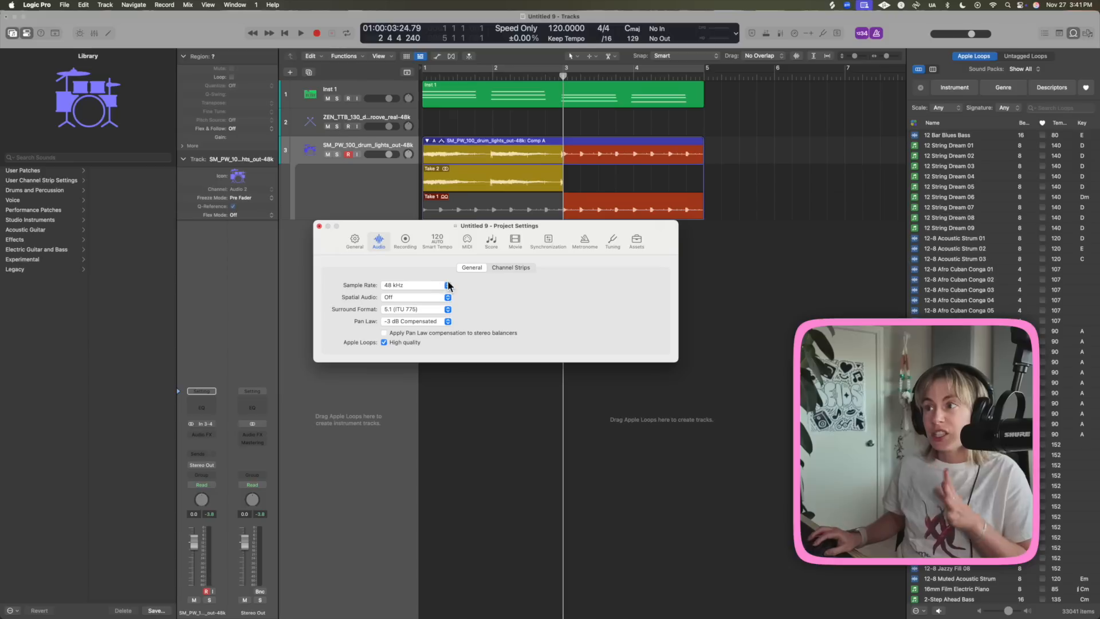
click(447, 286)
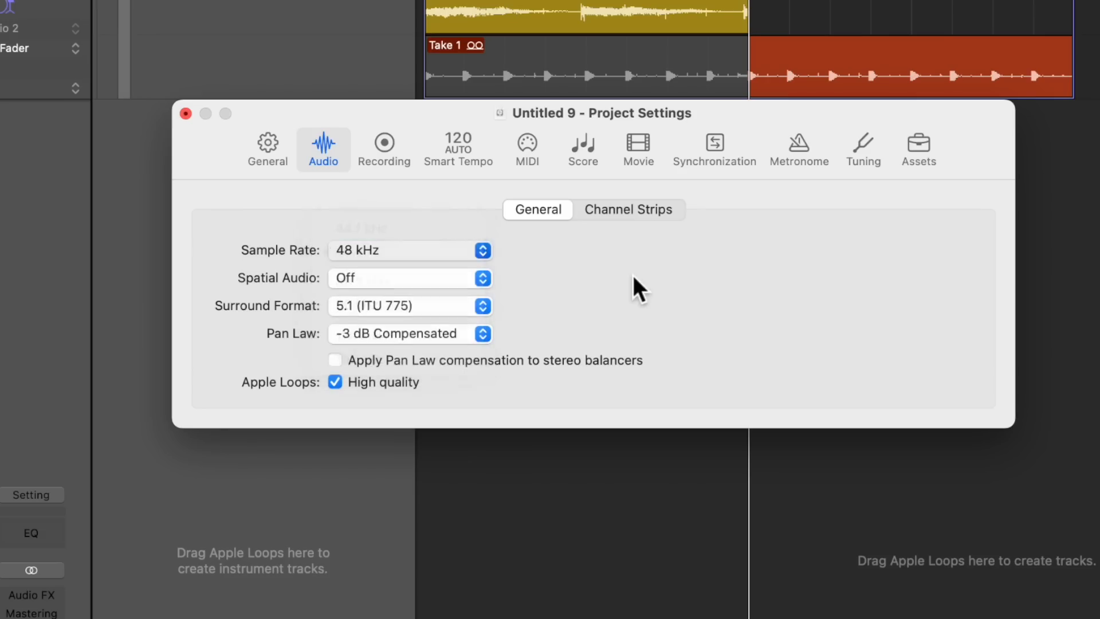
click(186, 113)
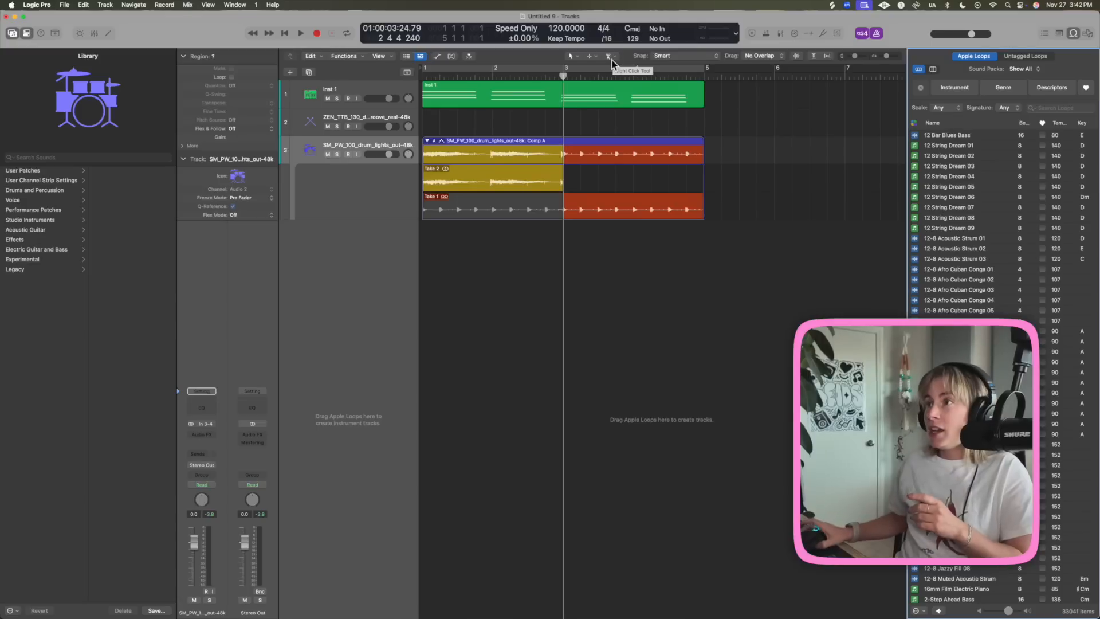
Review the Left Click Tool menu and keep the Pointer Tool selected.
click(609, 55)
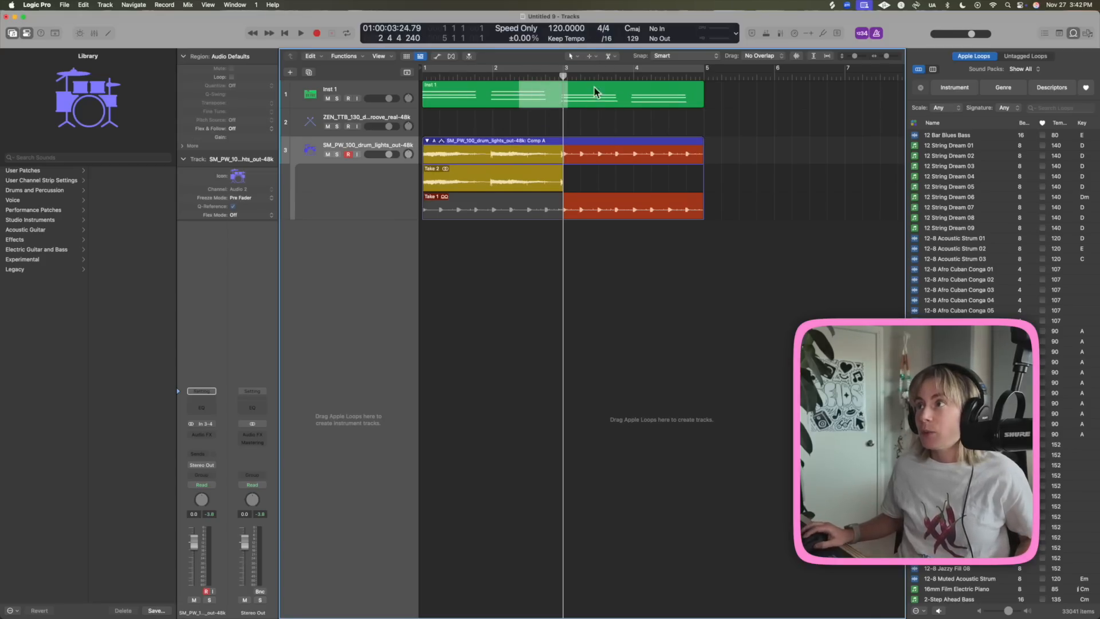
click(576, 55)
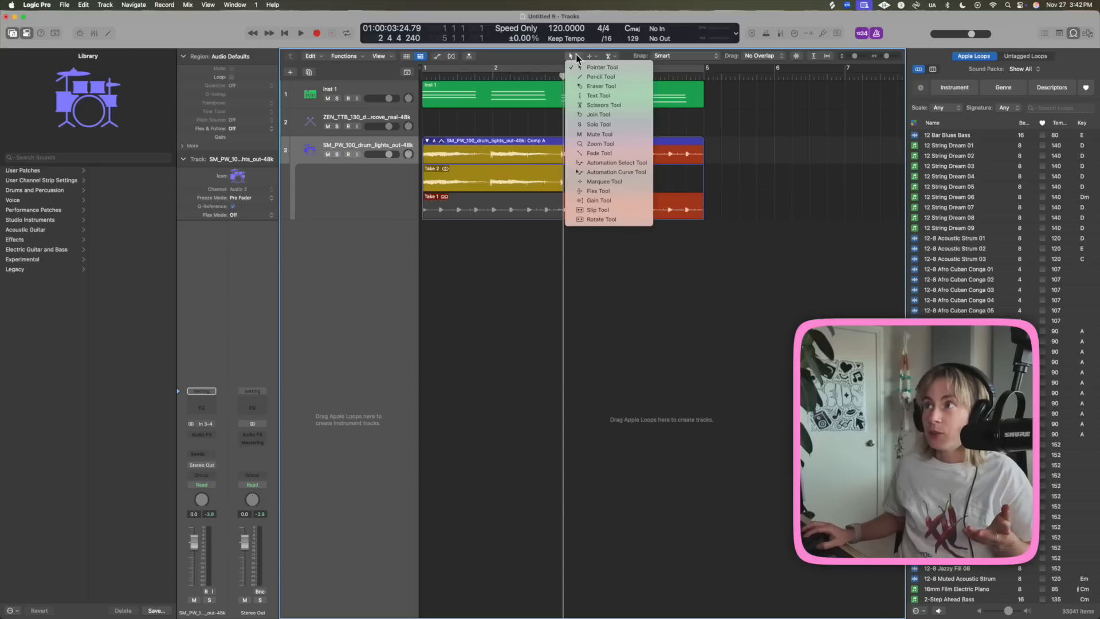
click(602, 67)
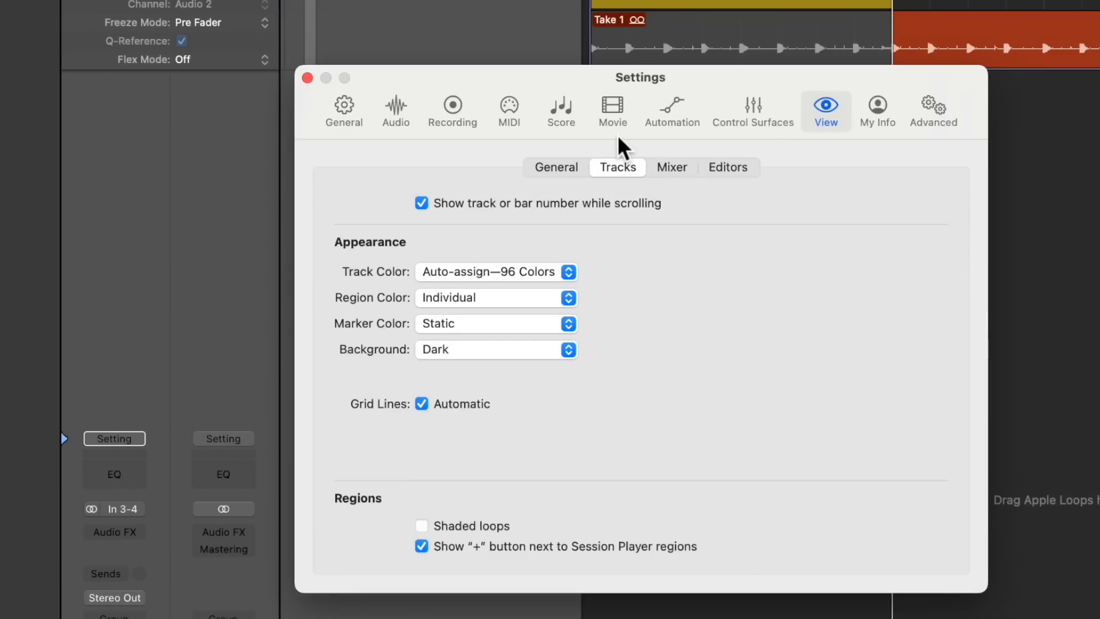
In General > Editing keep Right Mouse Button assignable to a tool and enable Fade tool click zones.
click(344, 107)
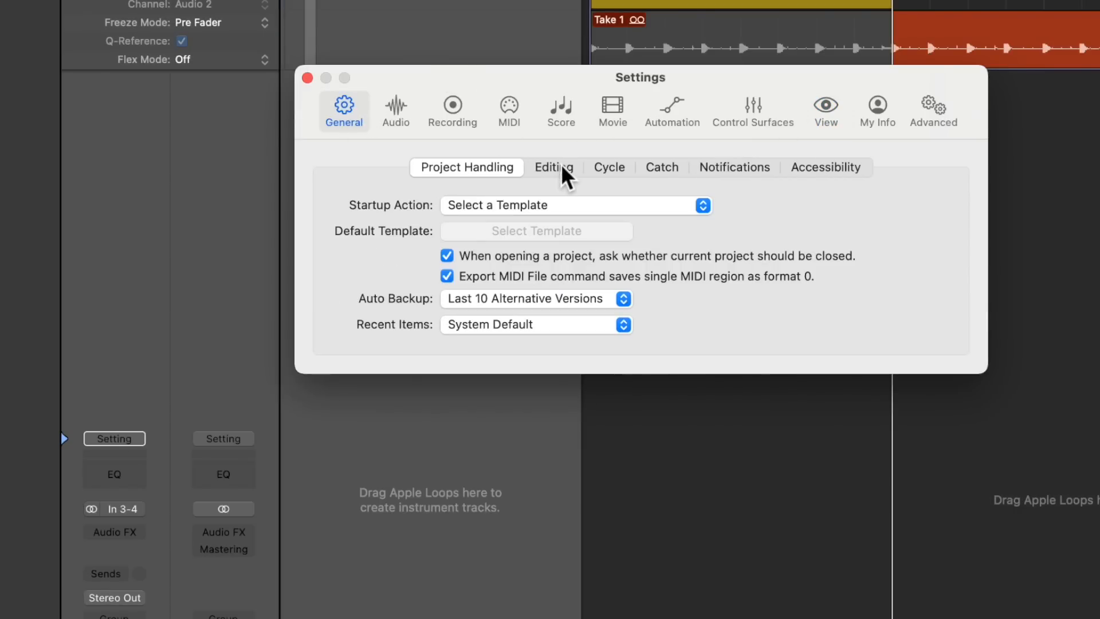
click(553, 167)
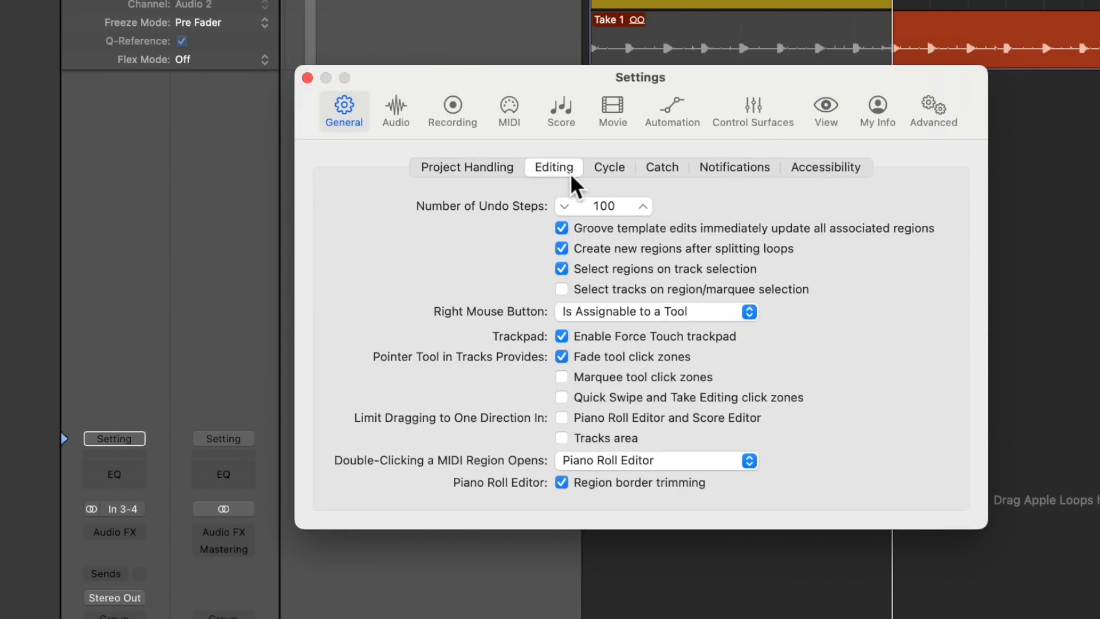
mouse_move(677, 374)
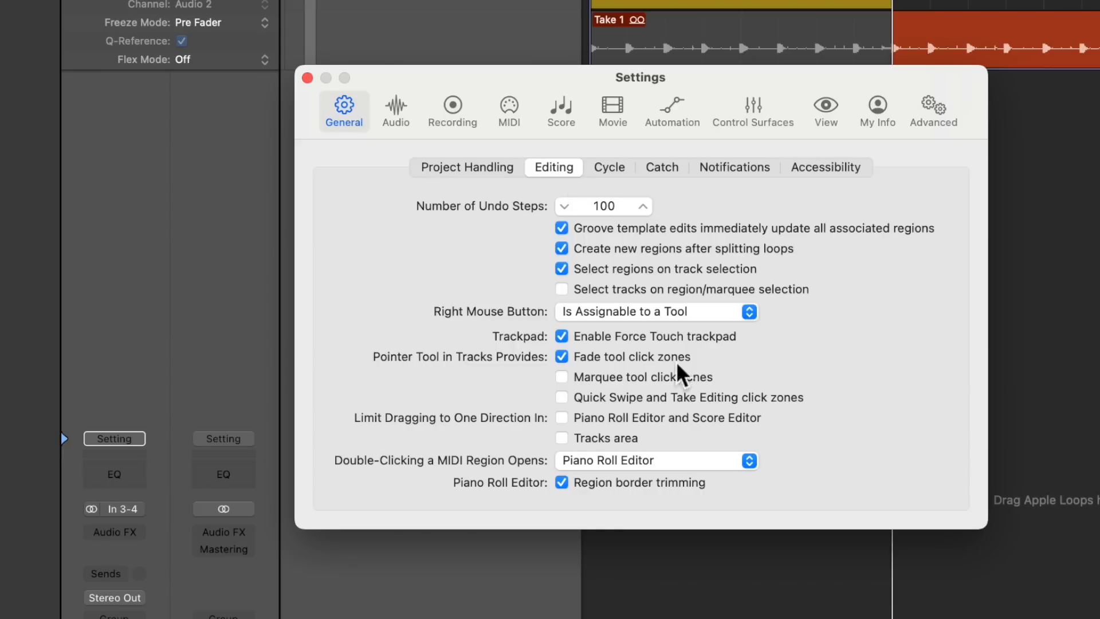
click(654, 311)
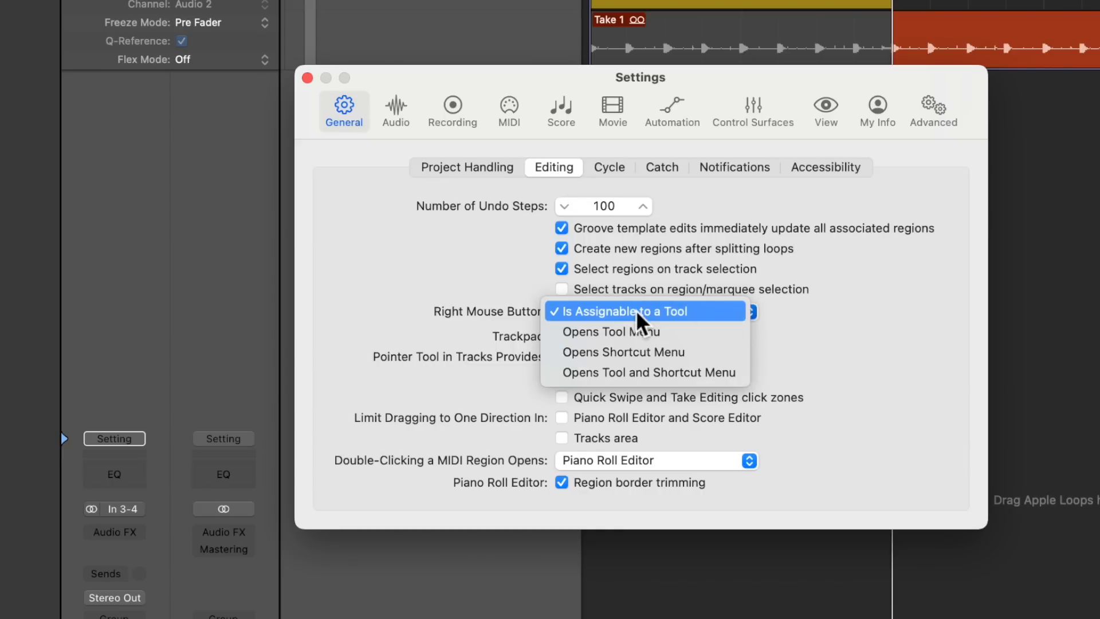
mouse_move(722, 337)
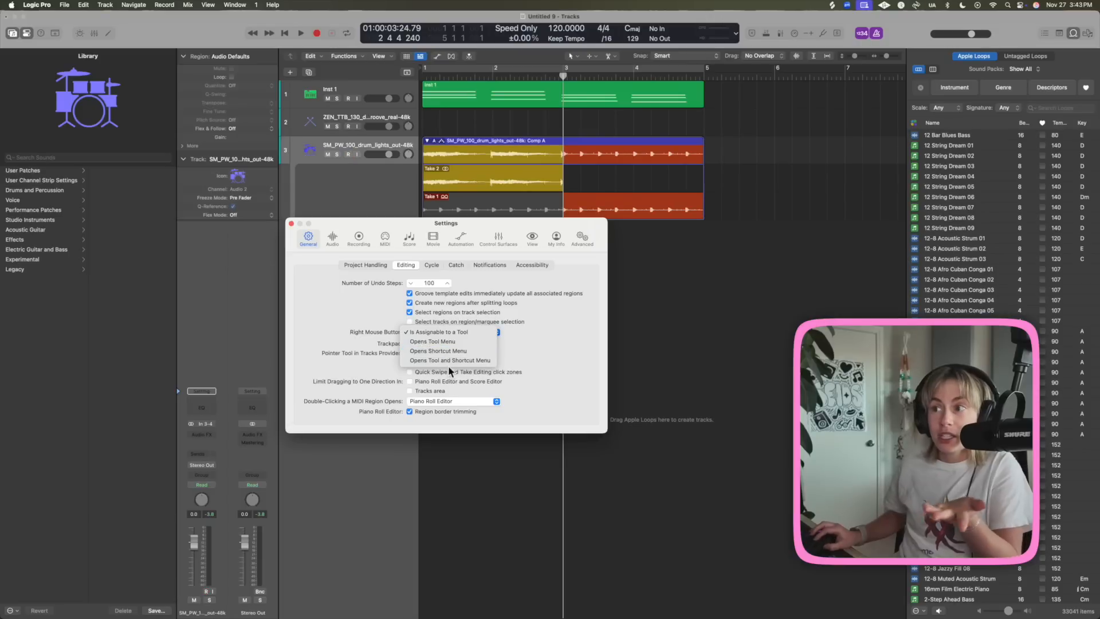
click(438, 333)
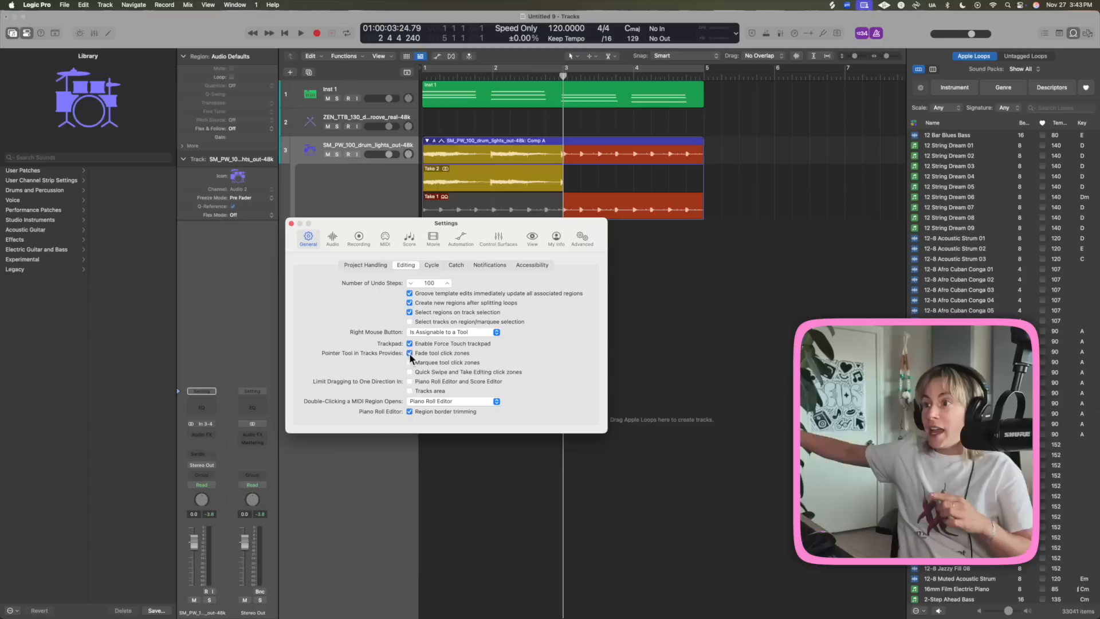
click(291, 223)
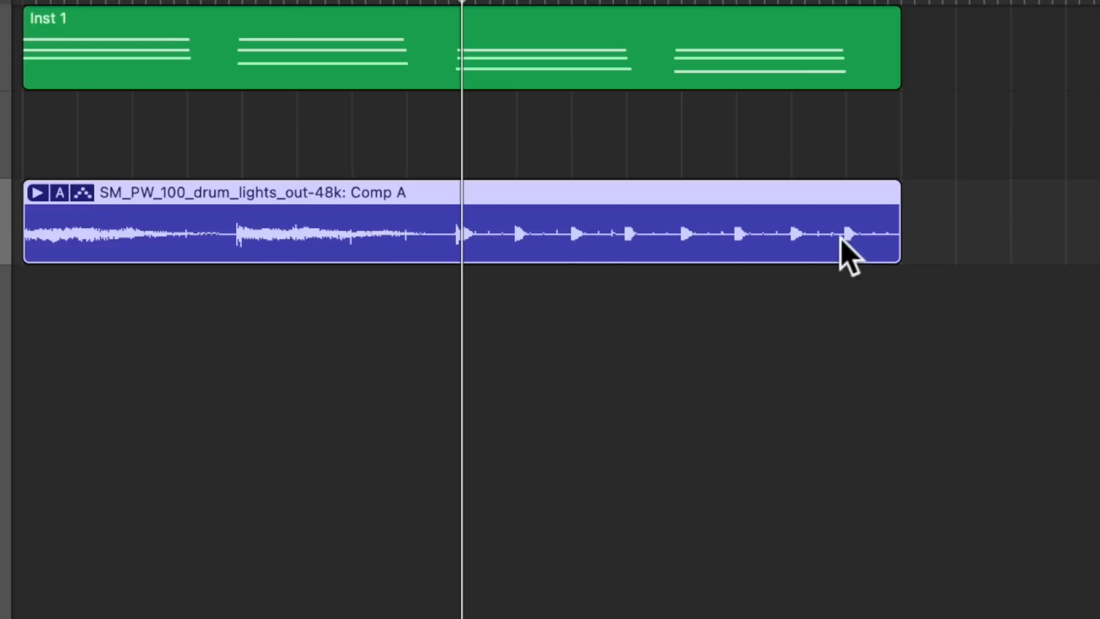
mouse_move(94, 204)
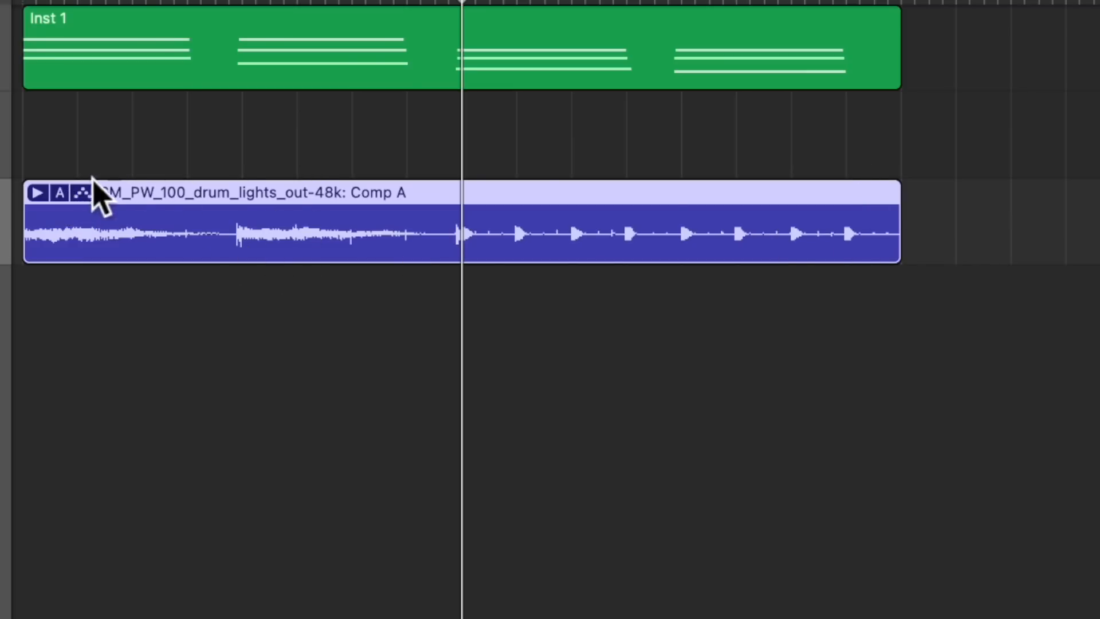
Show the Recording settings pane with the Overlapping Track Recordings options.
click(80, 191)
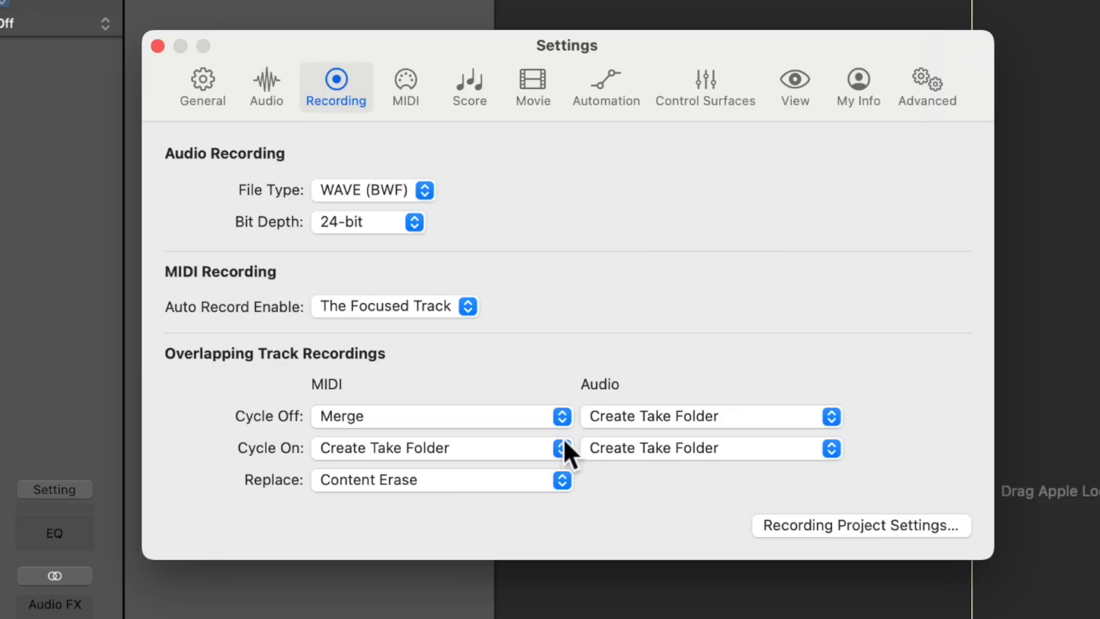
mouse_move(323, 376)
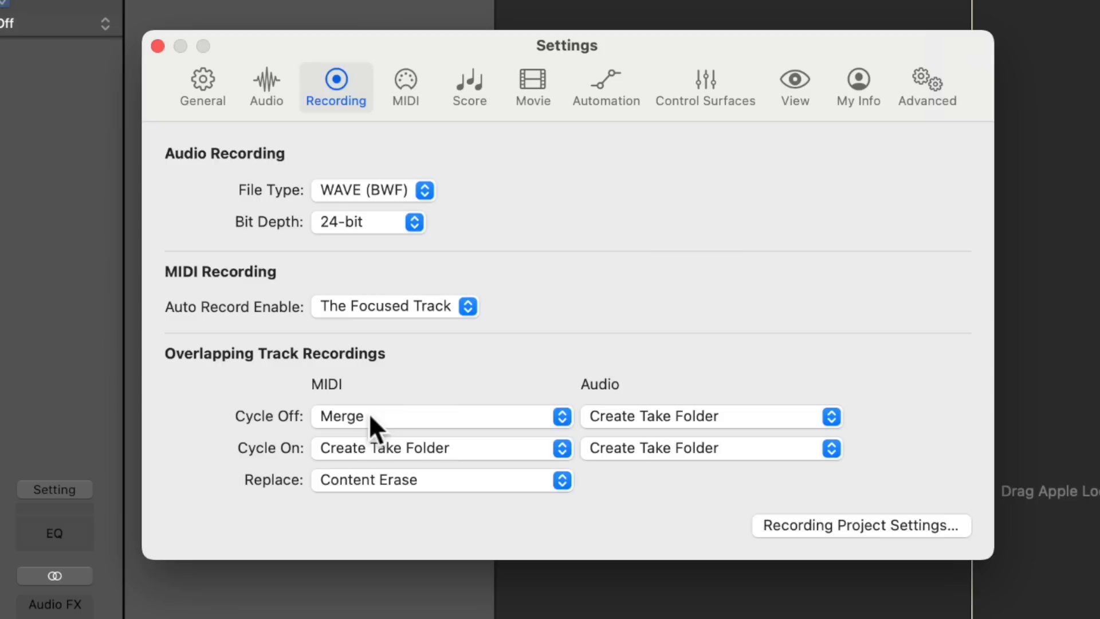
Set Cycle Off MIDI overlaps to Create Take Folder and close the settings.
click(436, 416)
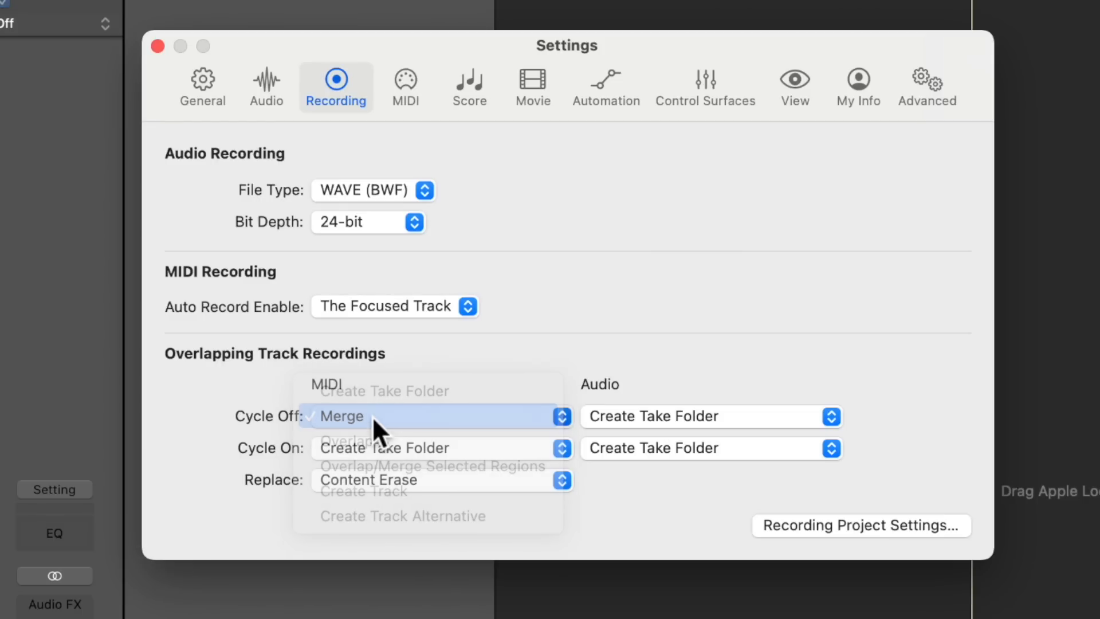
click(343, 416)
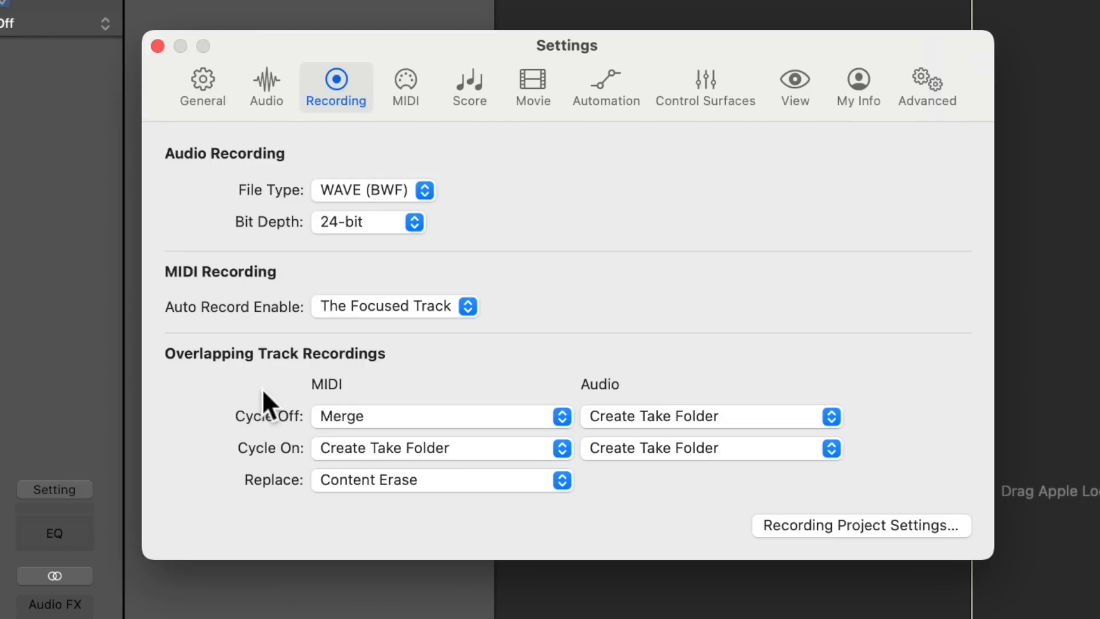
mouse_move(152, 184)
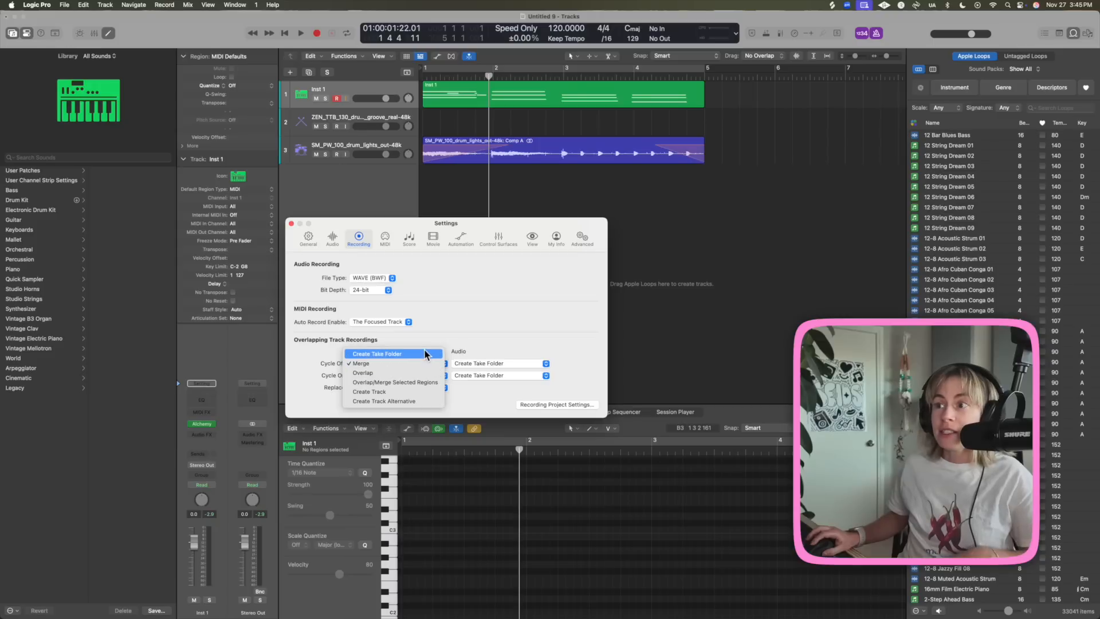
click(375, 353)
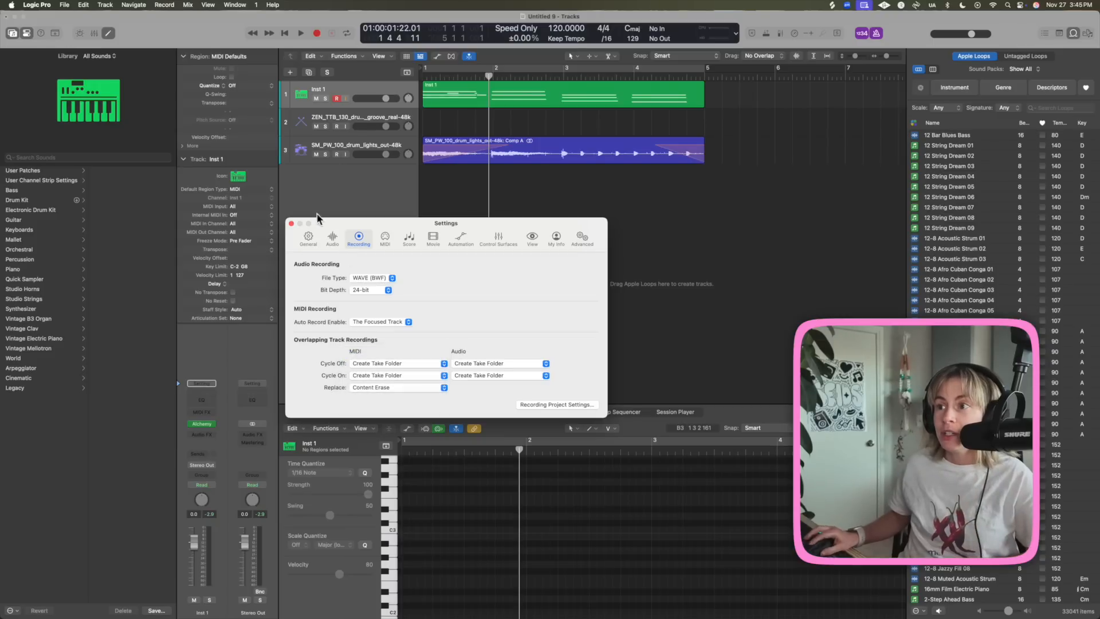
click(316, 33)
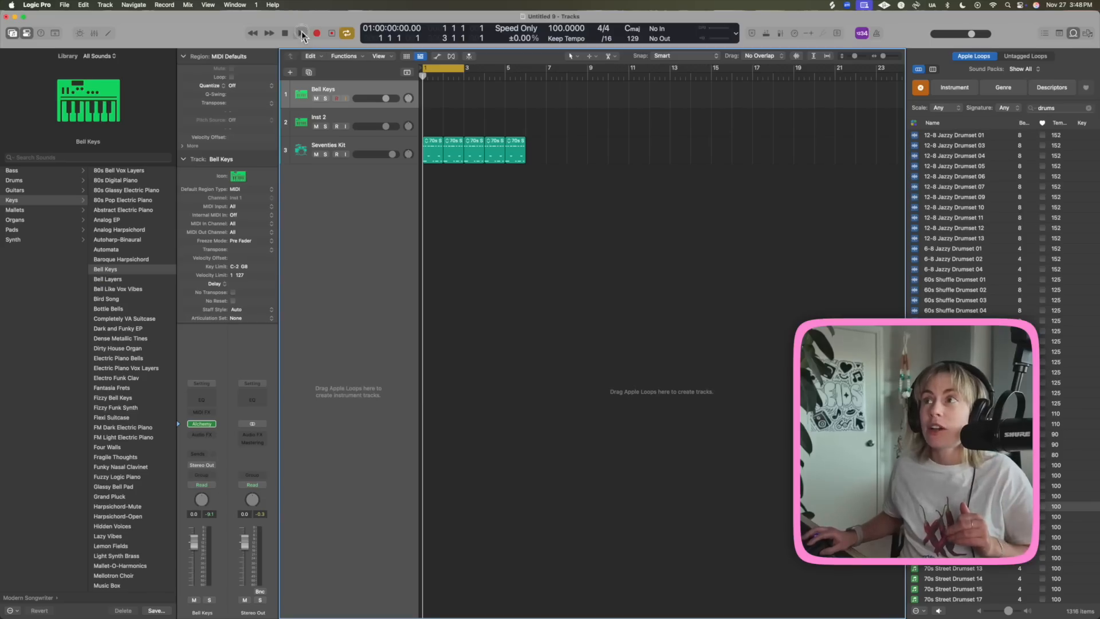
Record three Bell Keys takes and unpack the take folder to track alternatives.
click(297, 32)
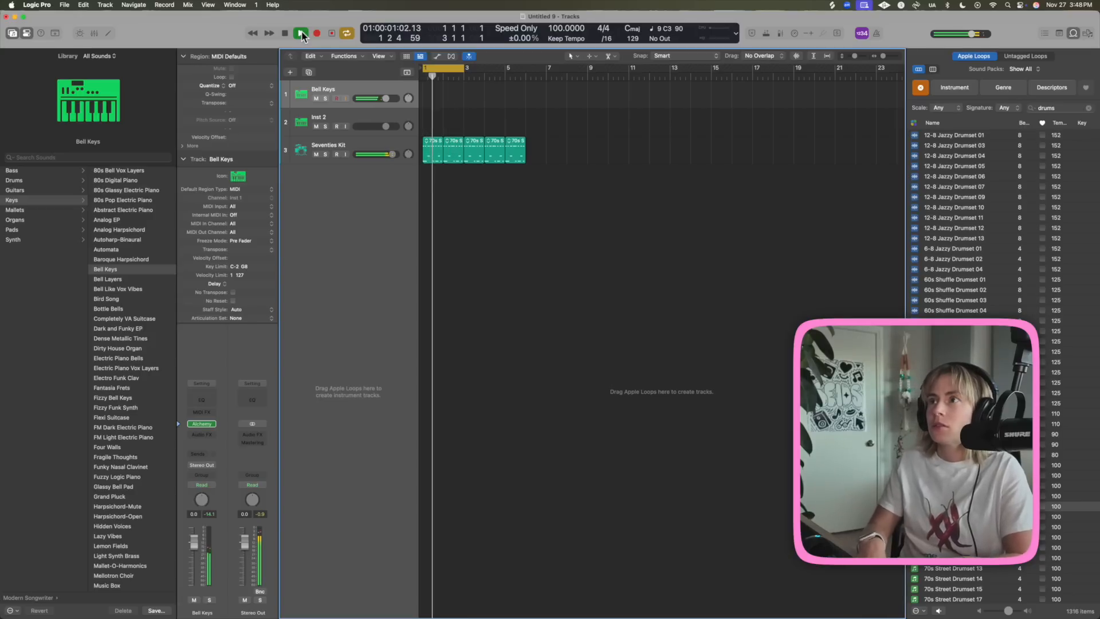
click(300, 32)
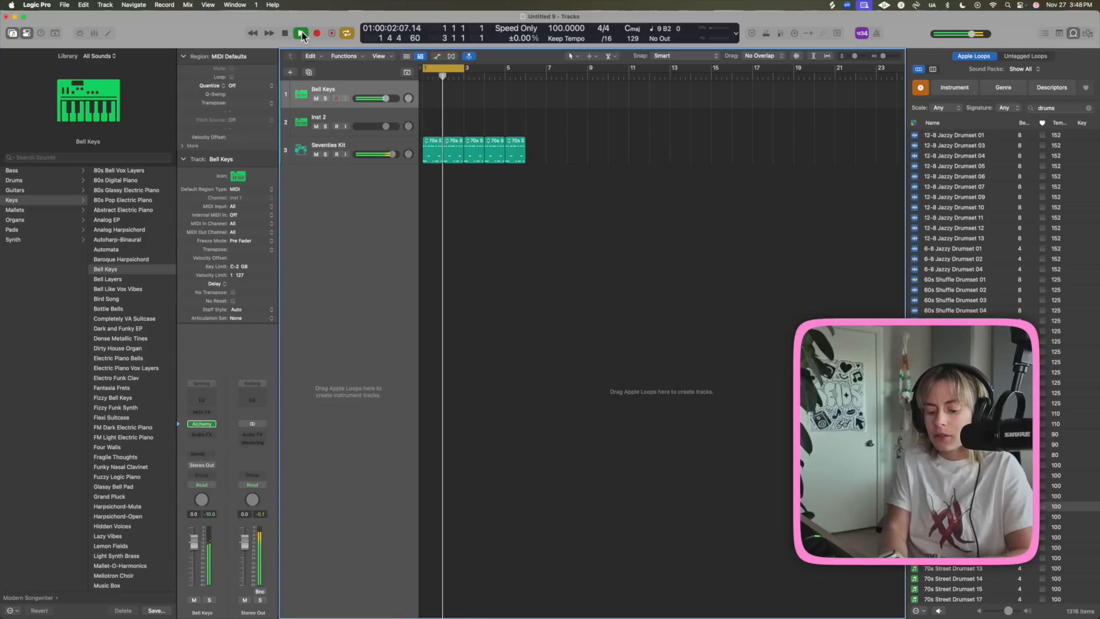
click(299, 32)
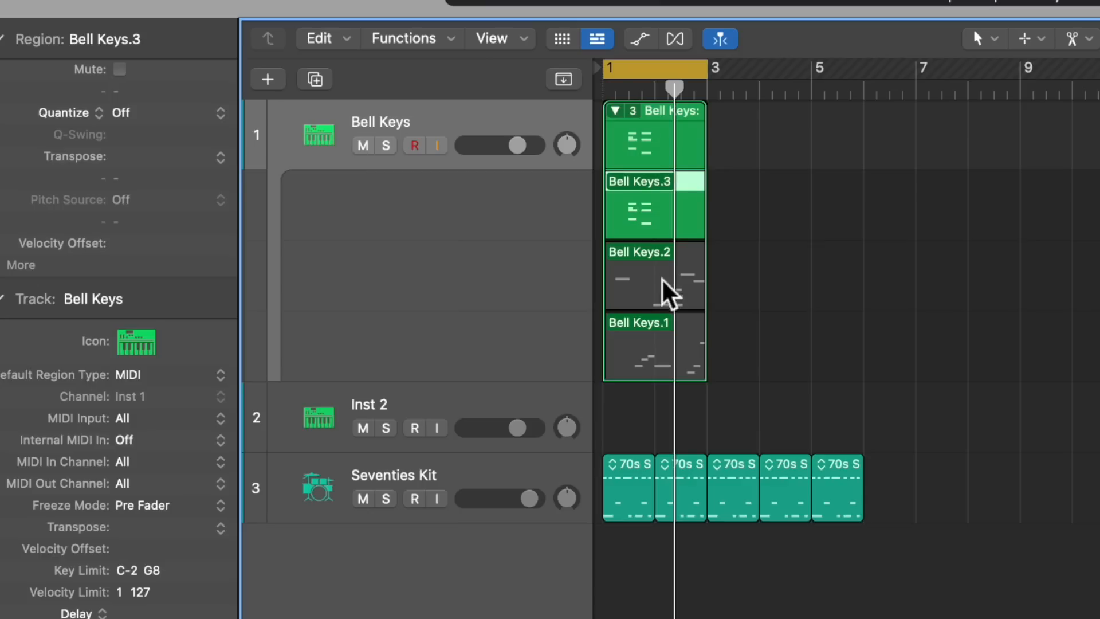
click(652, 280)
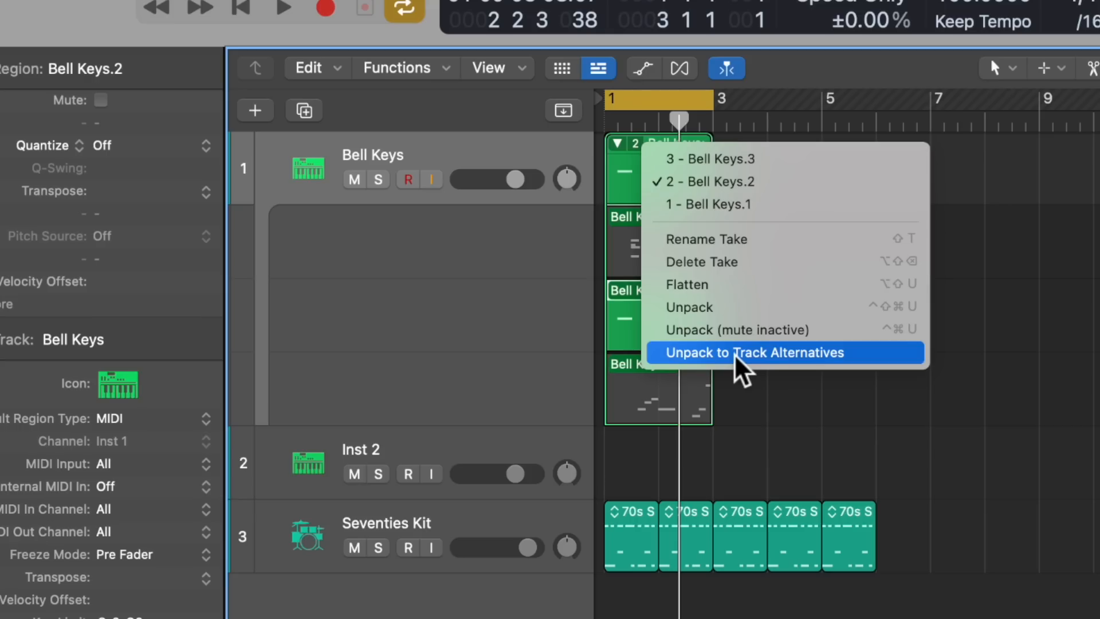
click(753, 353)
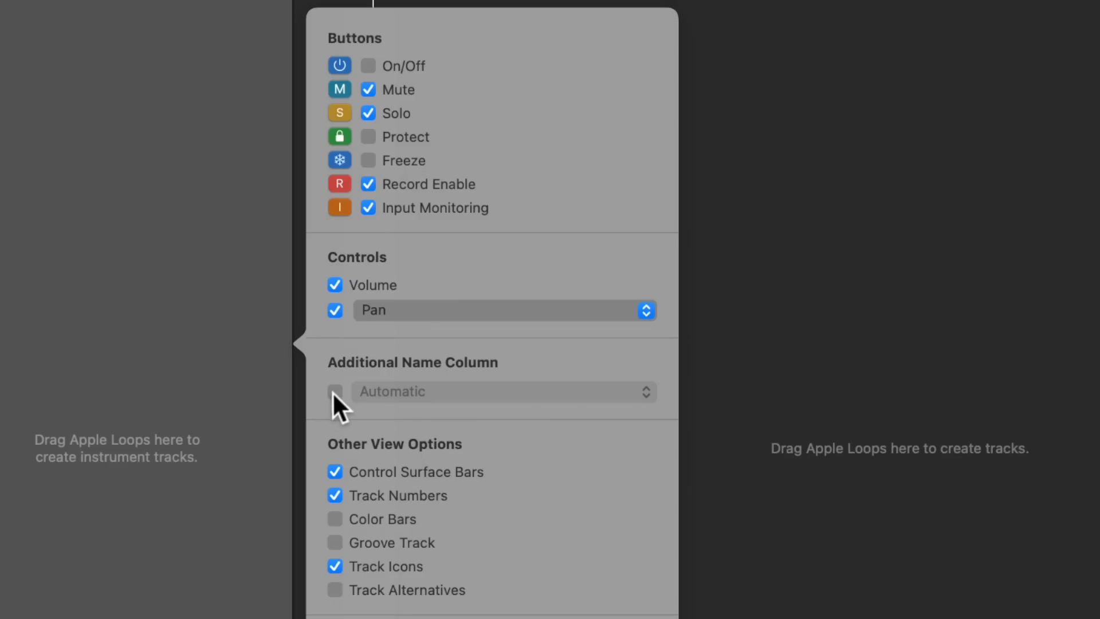
Enable Groove Track in Track Header Components and make Seventies Kit the groove track.
click(335, 519)
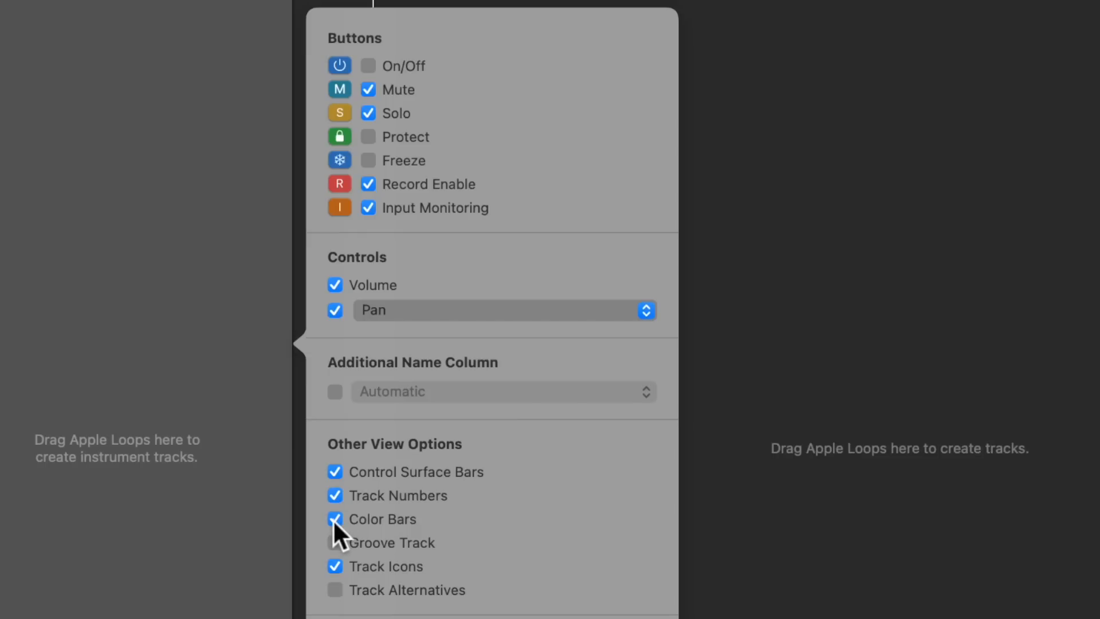
click(334, 519)
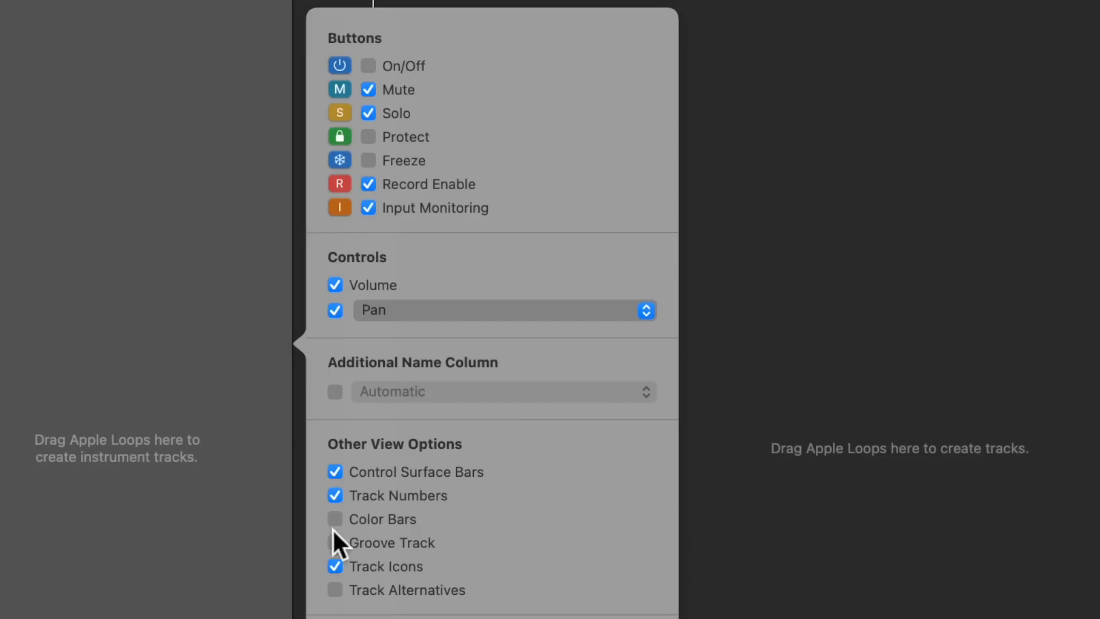
click(335, 543)
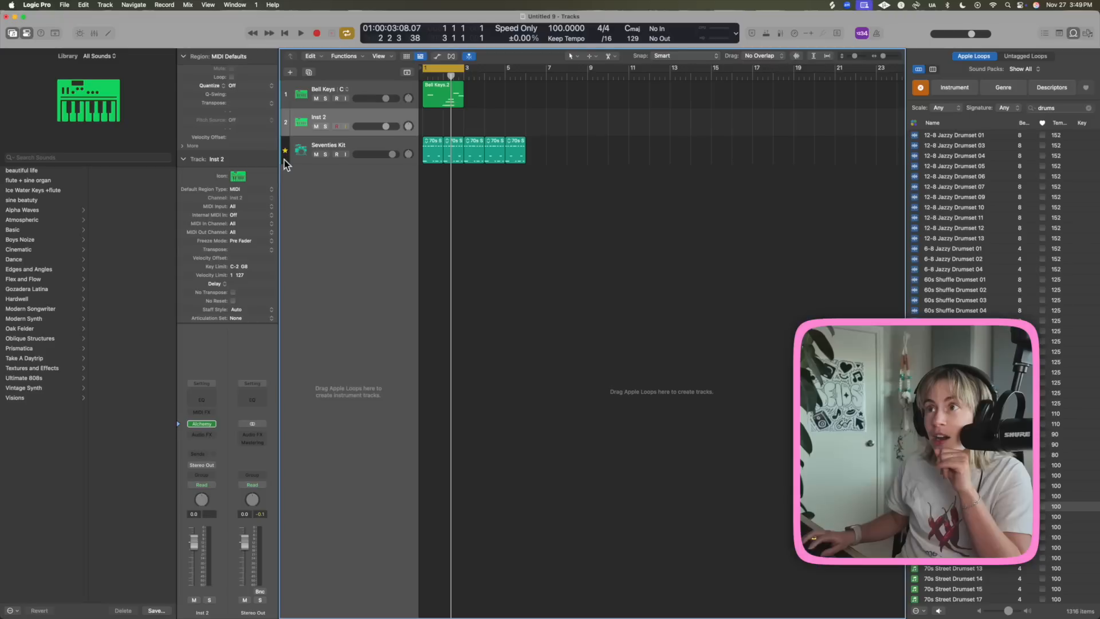
click(337, 148)
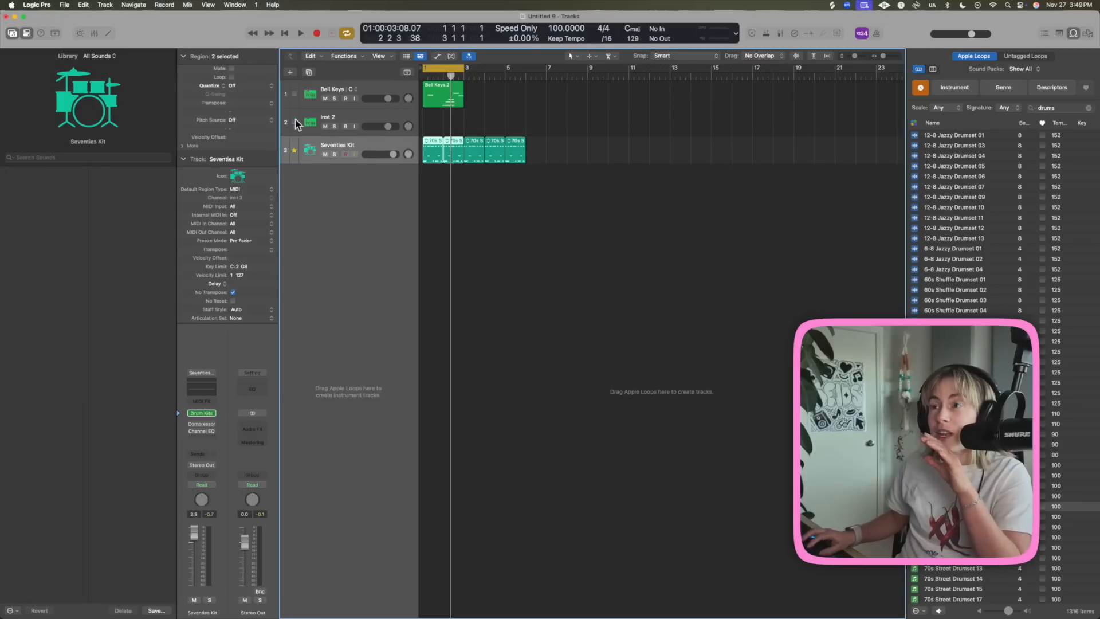